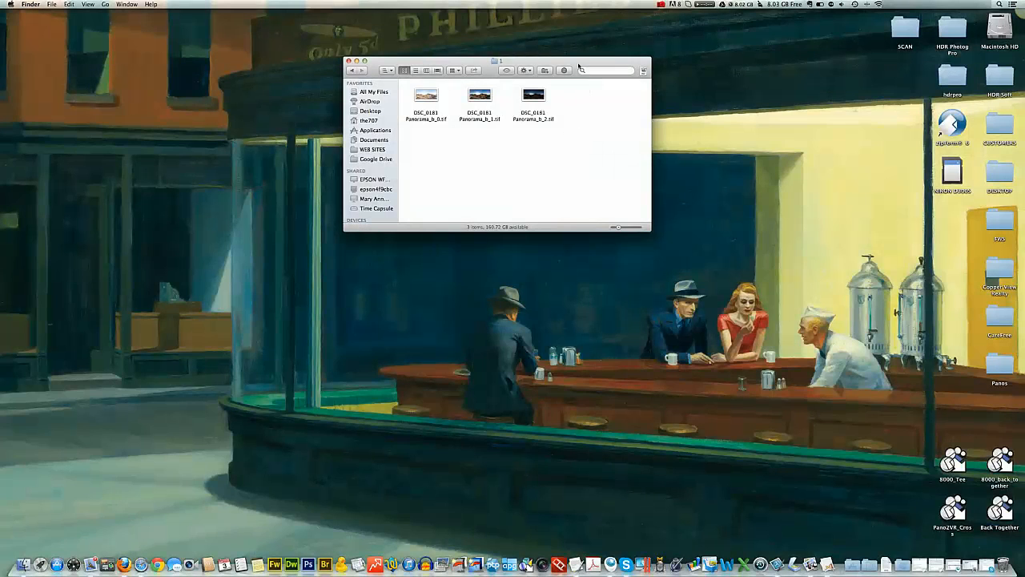
Select all three exposure files, confirm Merge for HDR, and preprocess with noise and chromatic aberration reduction.
click(532, 96)
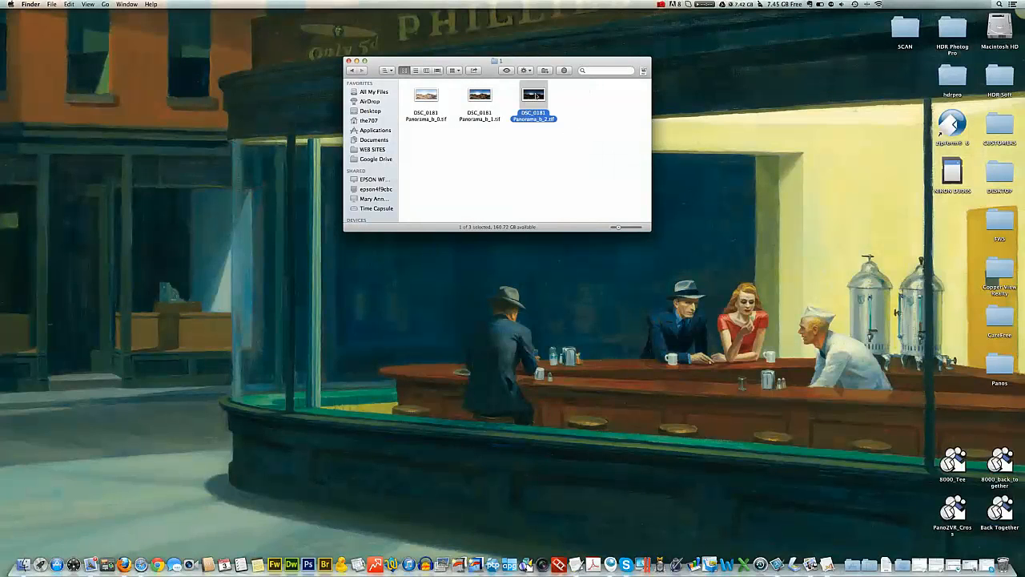
double_click(533, 94)
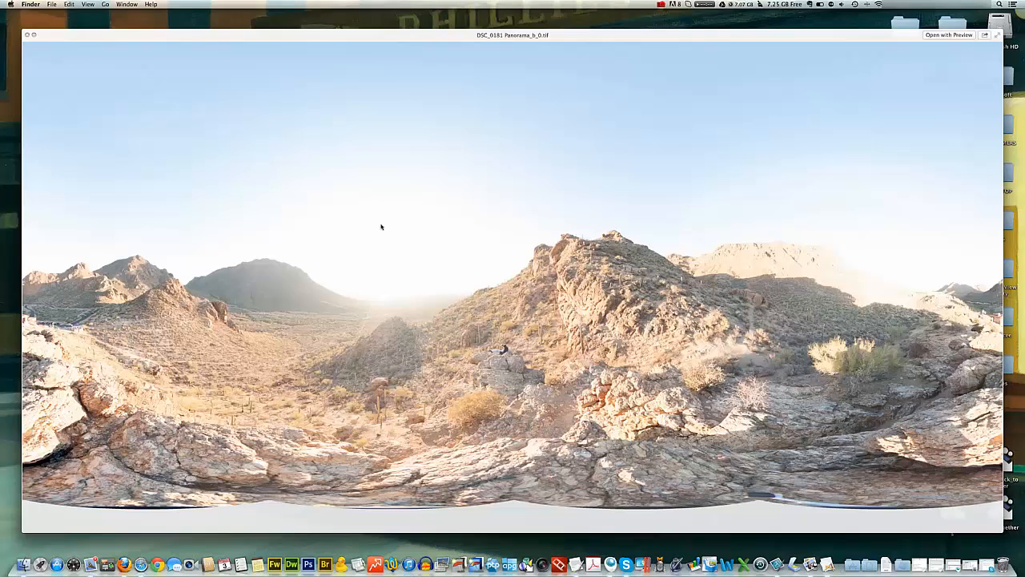
mouse_move(403, 250)
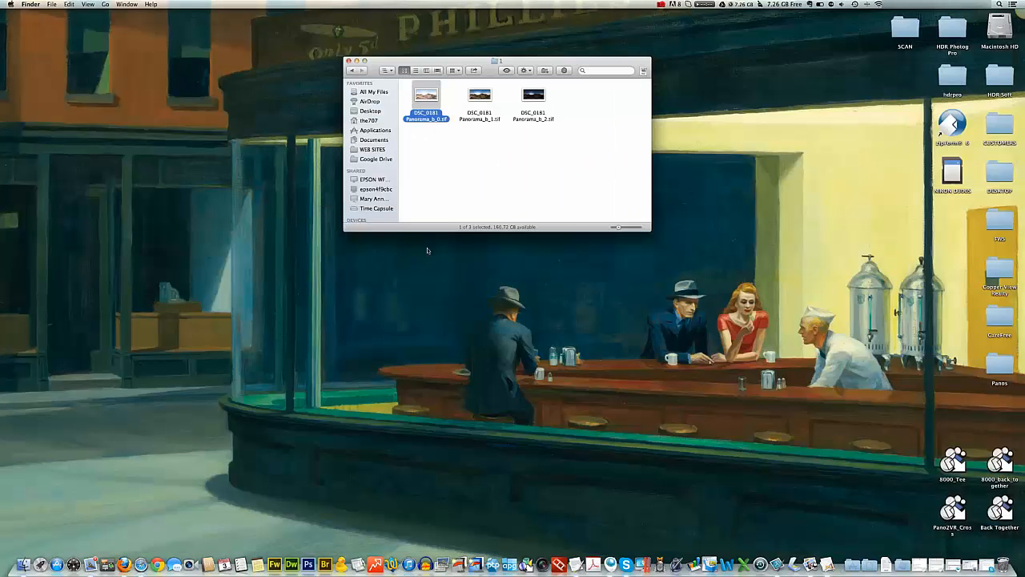
key(cmd+a)
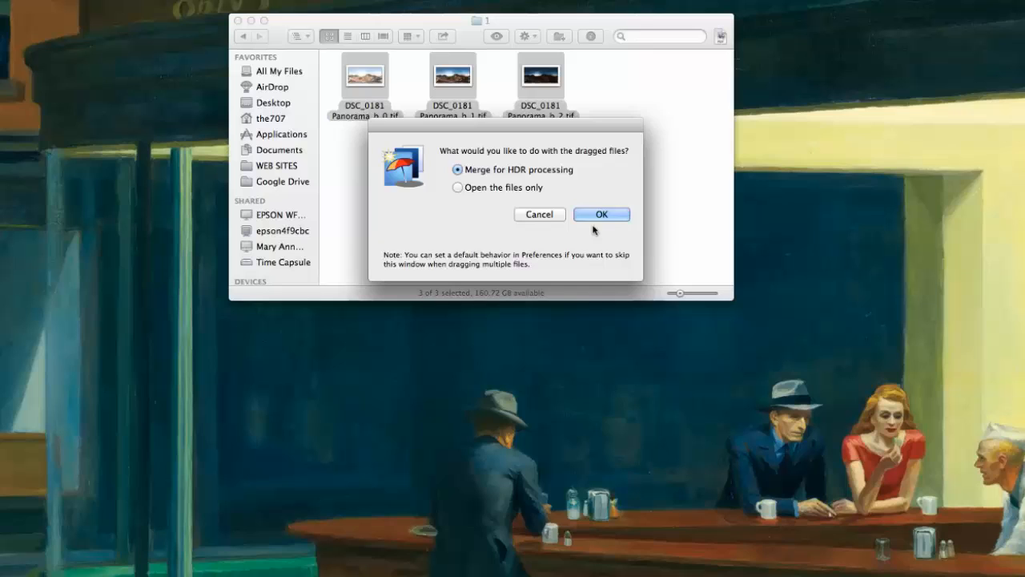
click(601, 214)
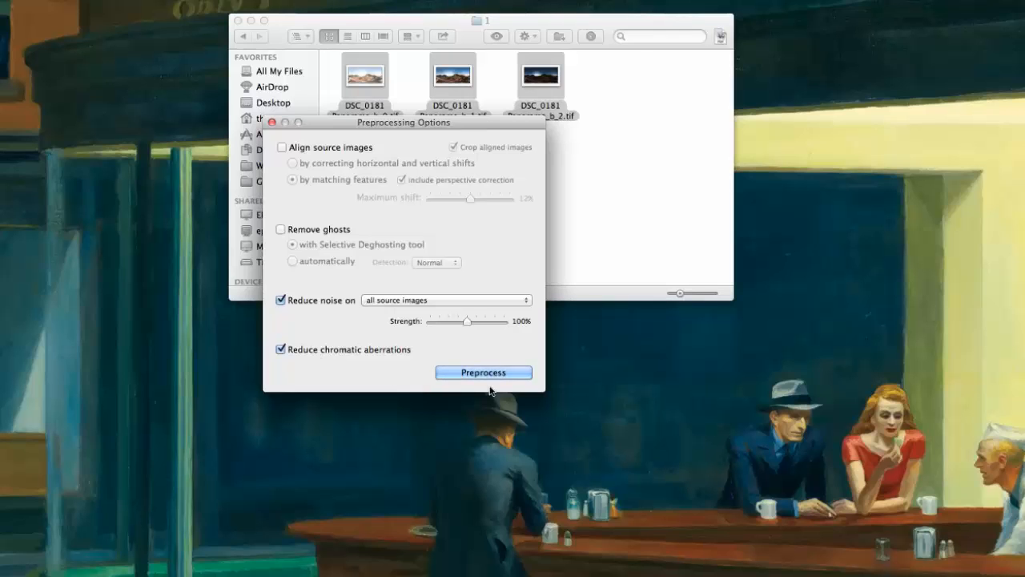
click(482, 372)
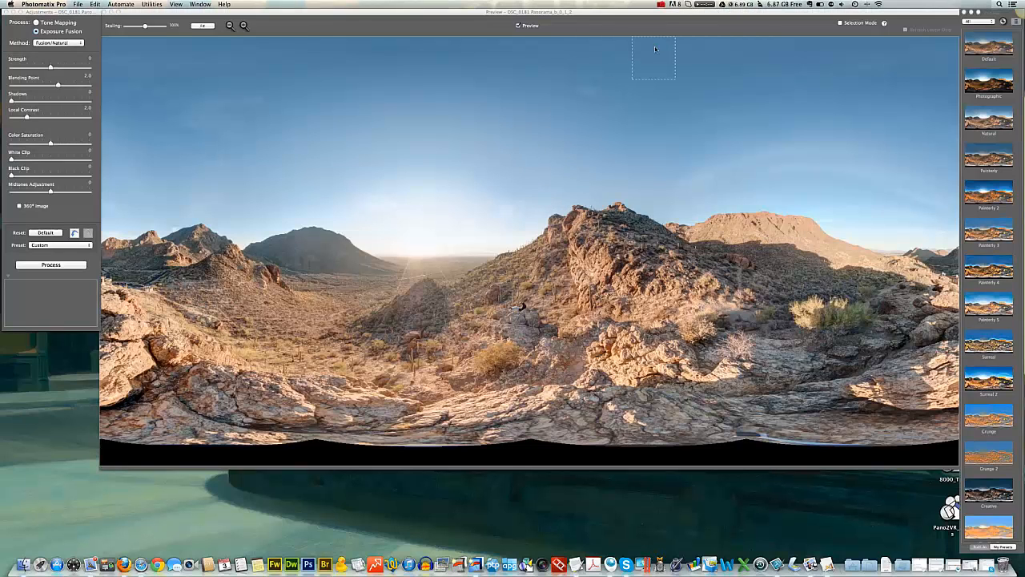
Turn on Selection Mode with the Magnetic Lasso and a 40 px edge width.
drag(653, 58, 296, 160)
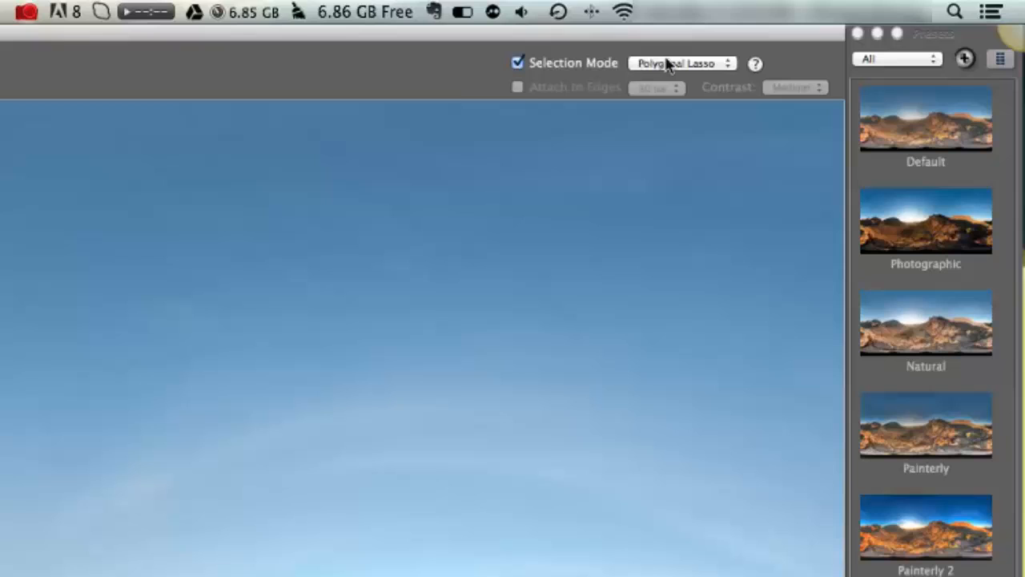
click(681, 64)
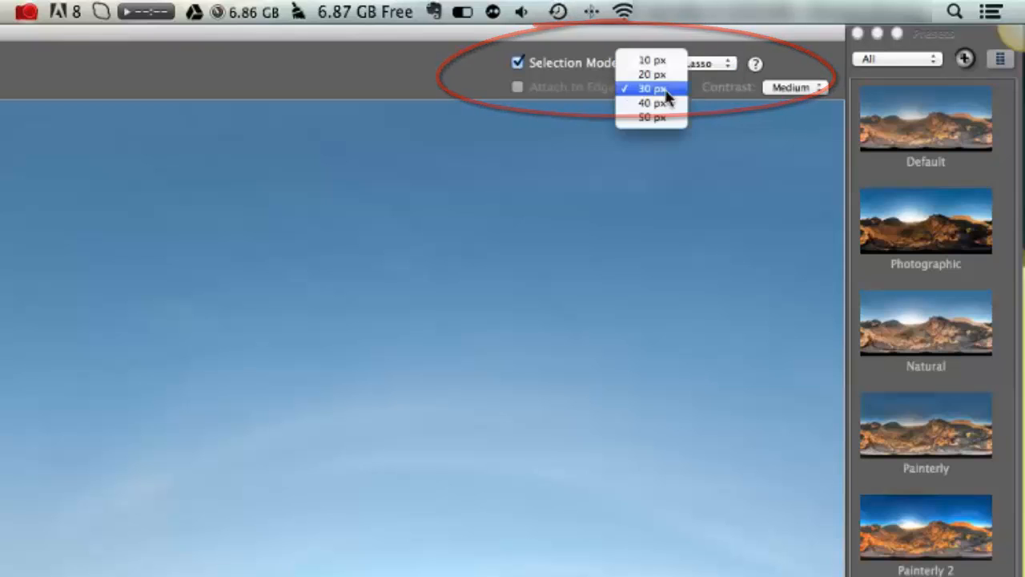
mouse_move(652, 103)
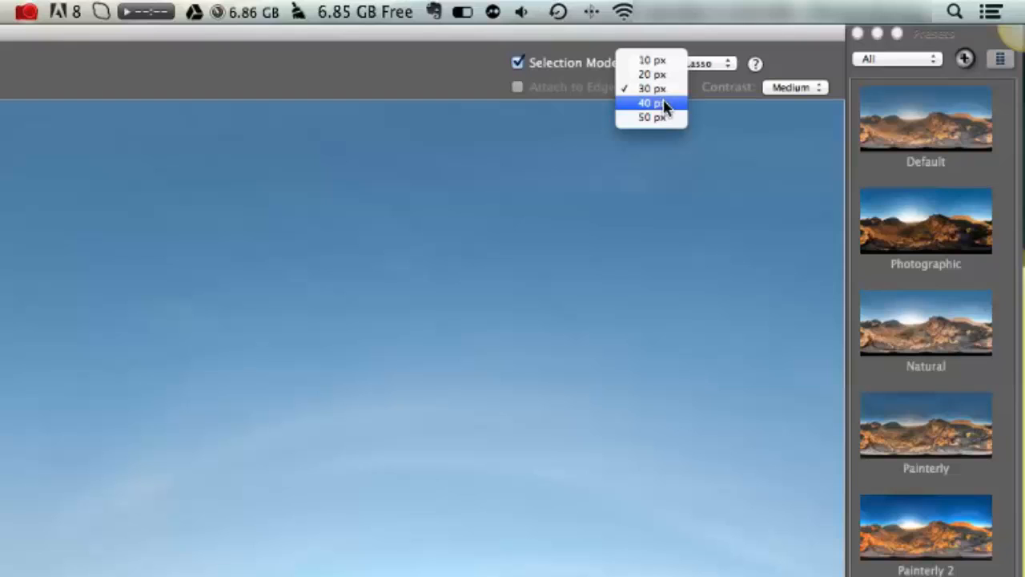
click(651, 102)
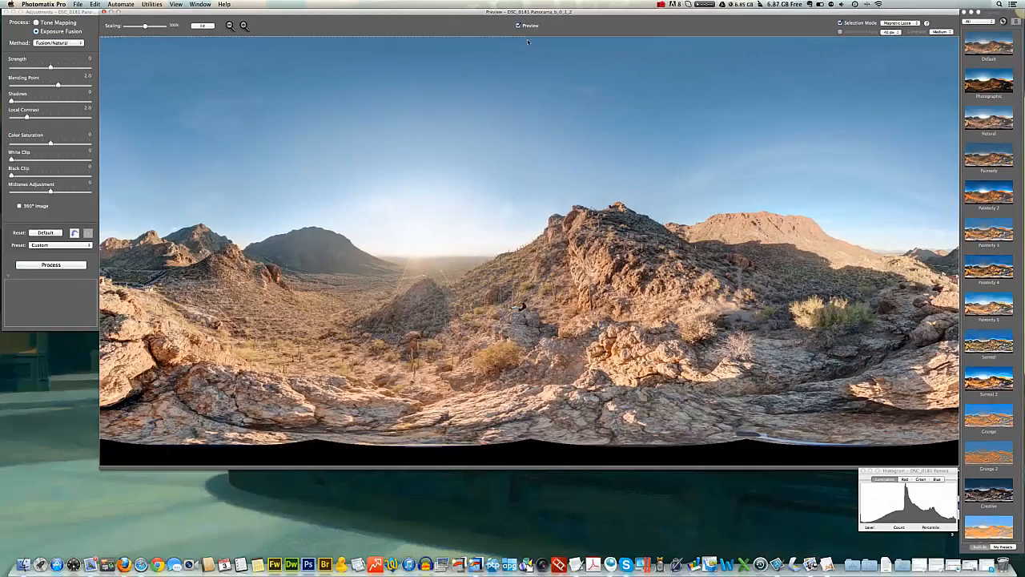
mouse_move(855, 42)
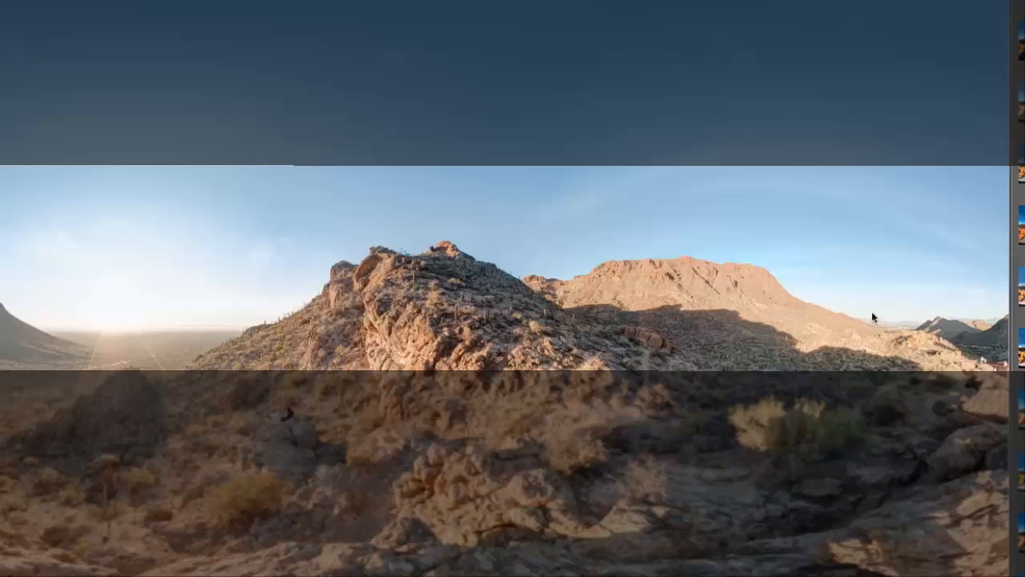
mouse_move(741, 269)
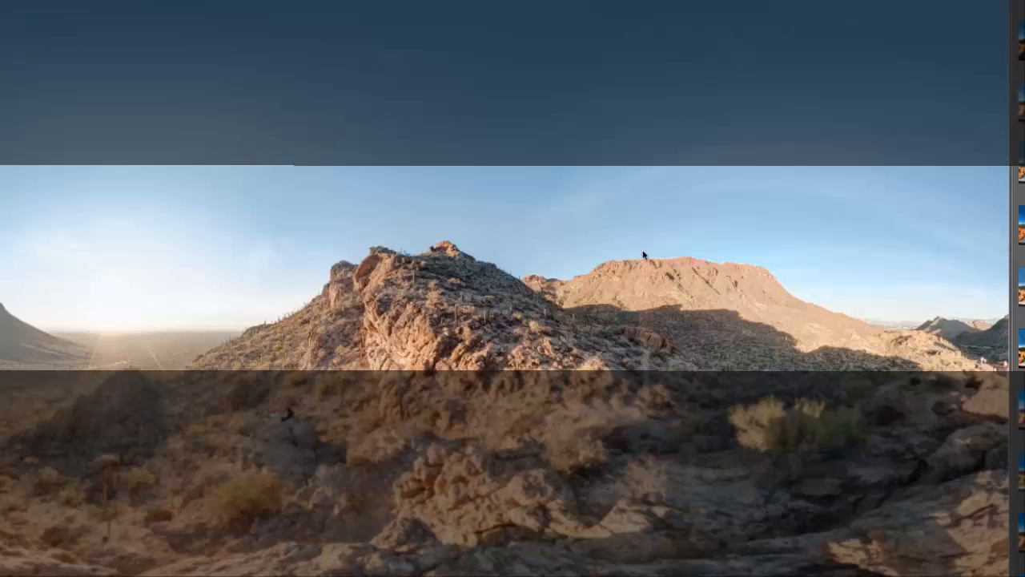
mouse_move(536, 274)
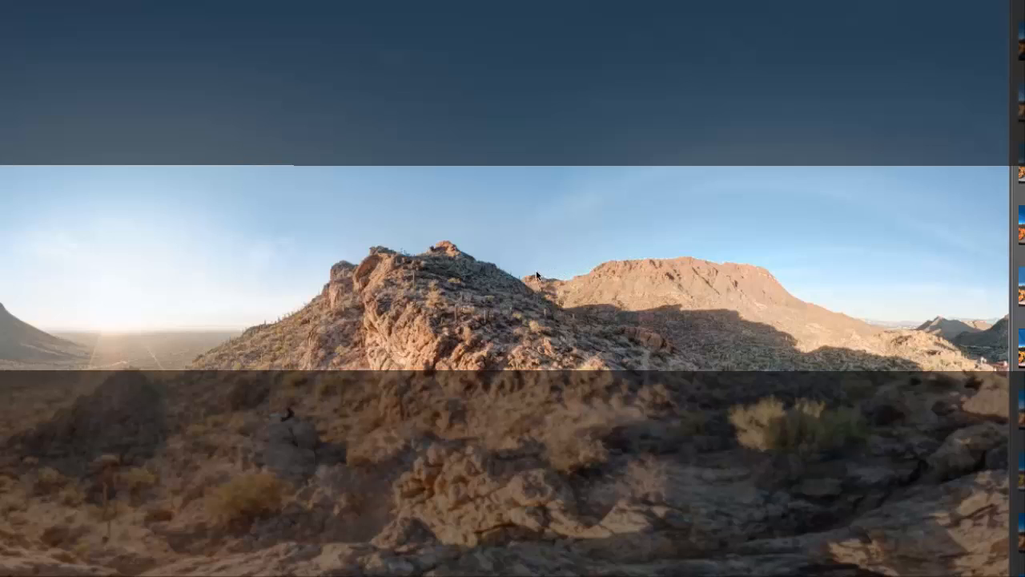
mouse_move(470, 254)
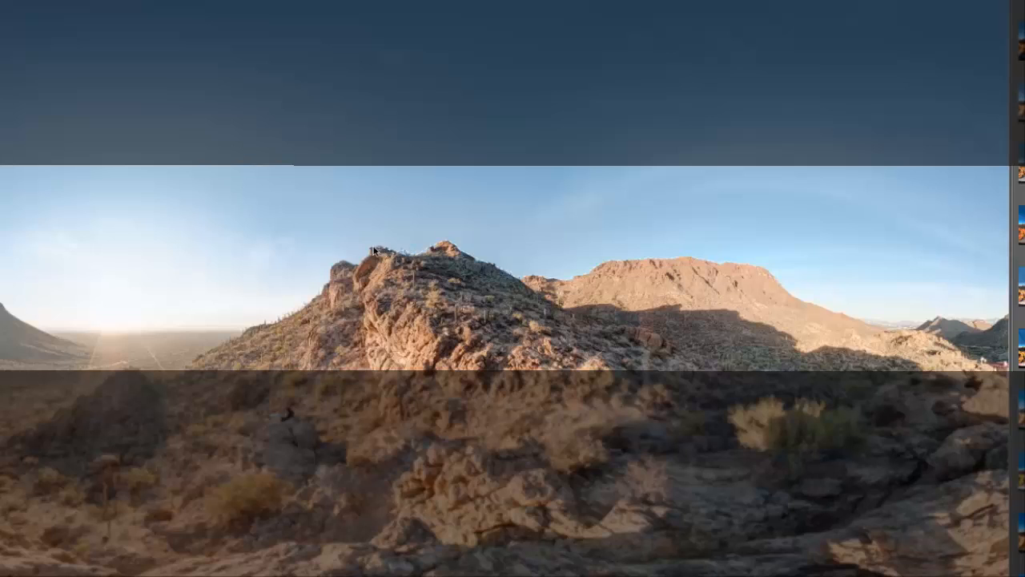
mouse_move(336, 268)
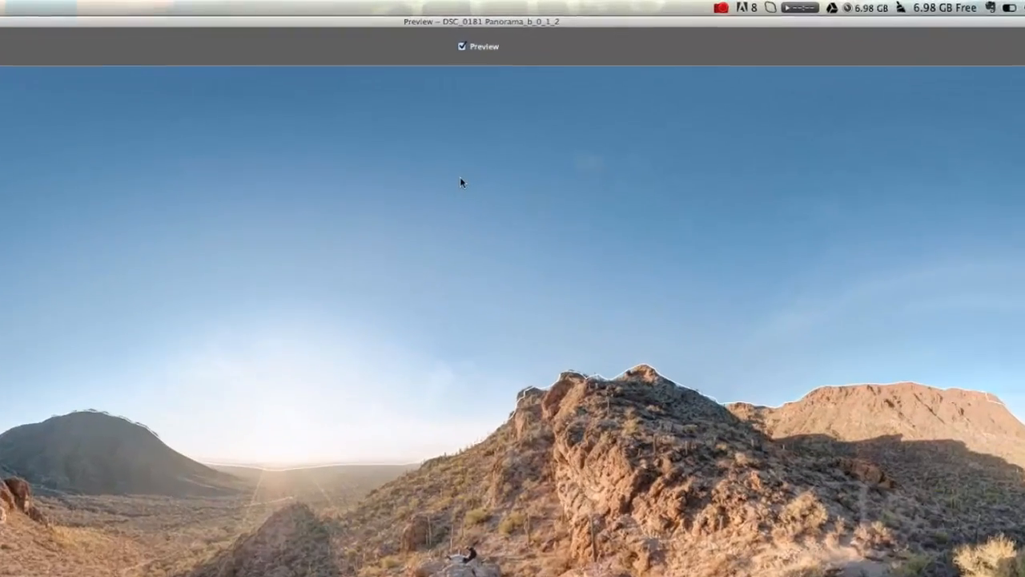
Try the EV 0 and EV +2 photos for the selected sky, then settle on the EV -2 exposure.
right_click(461, 182)
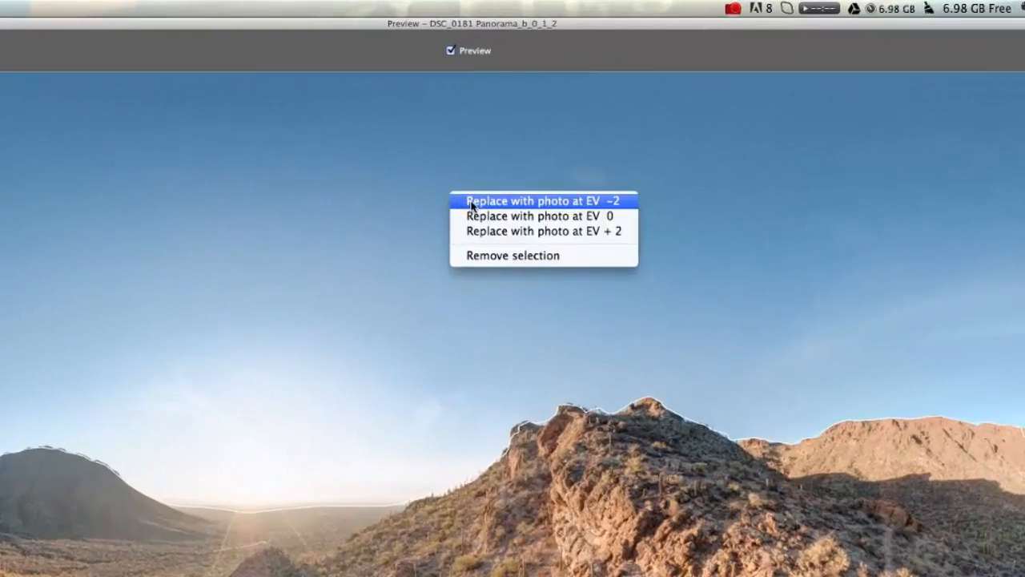
click(549, 200)
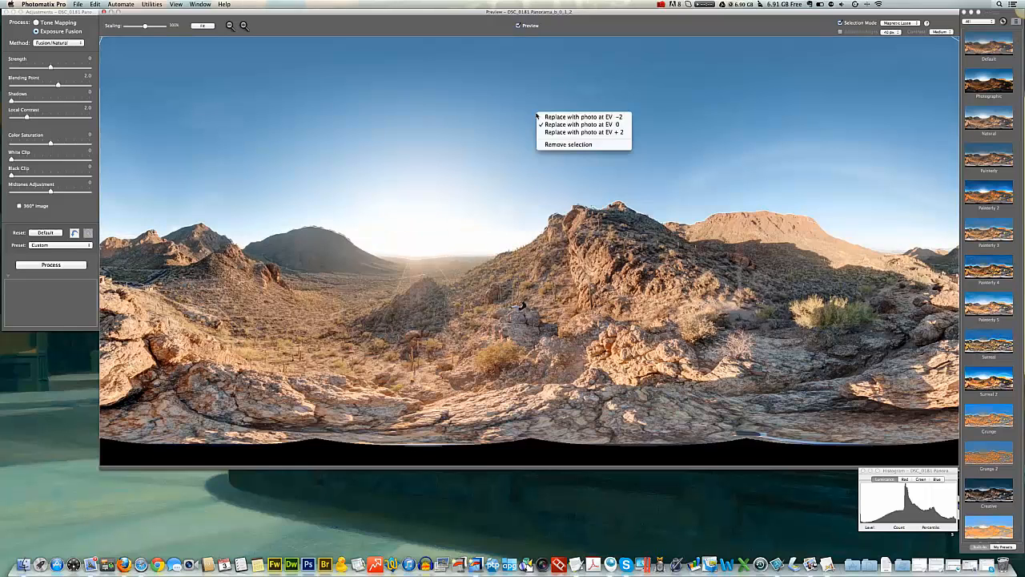
click(572, 132)
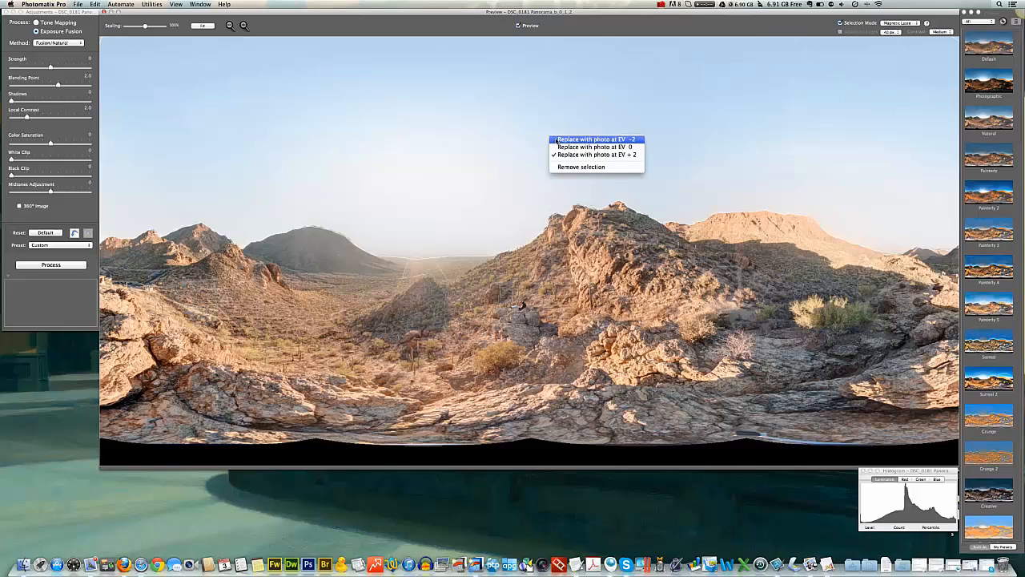
click(592, 140)
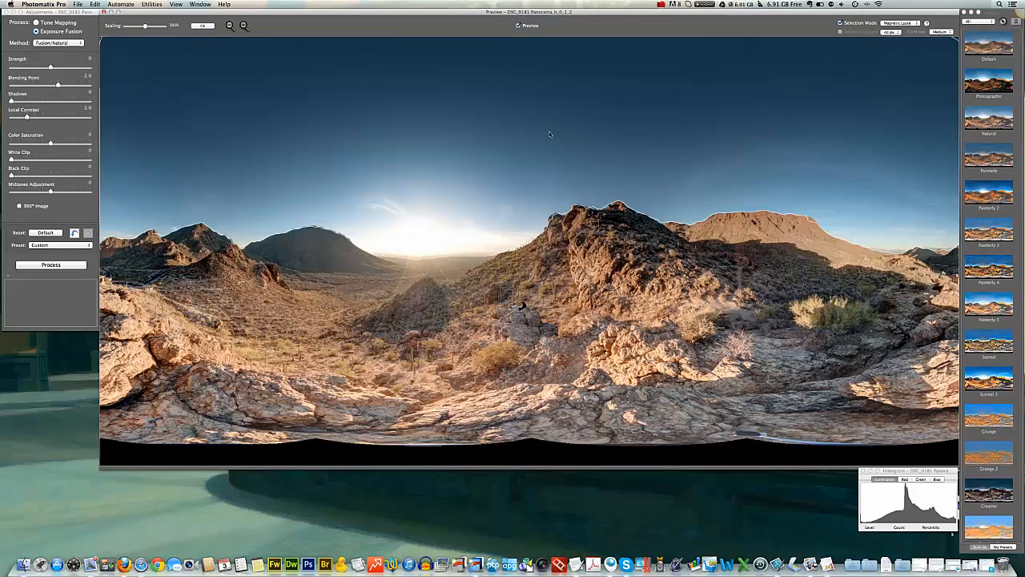